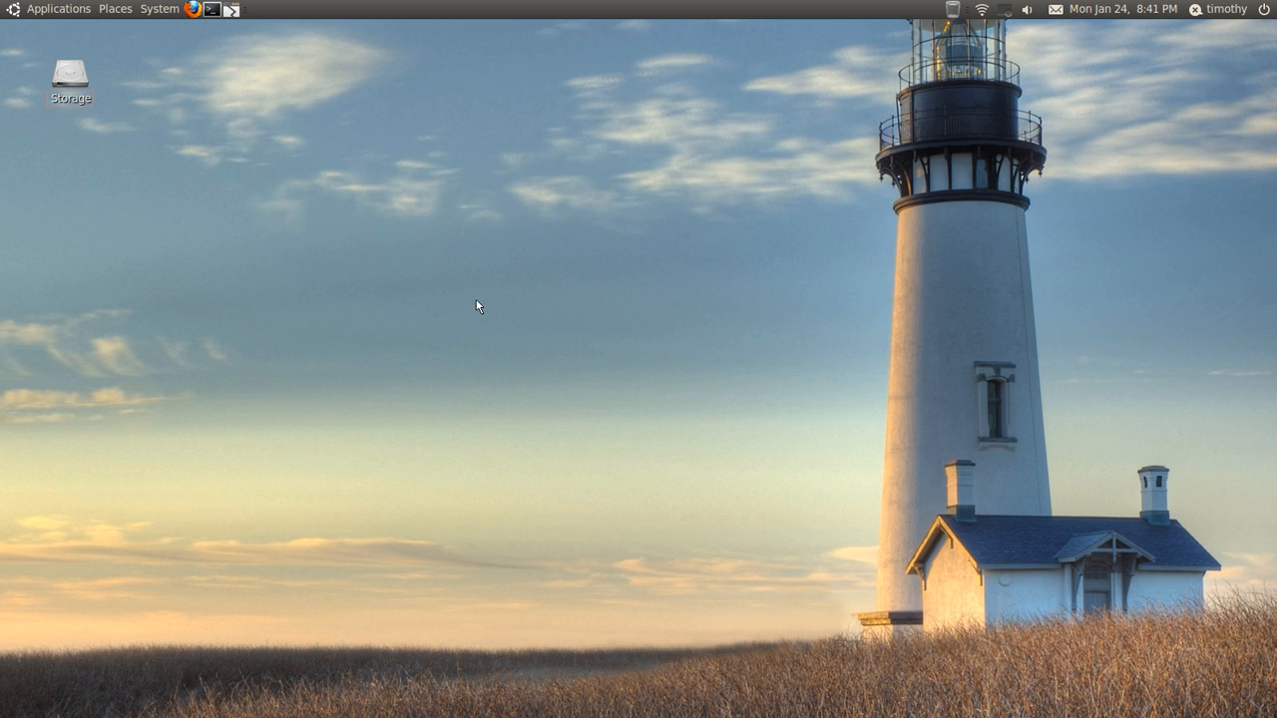
pyautogui.moveTo(58, 8)
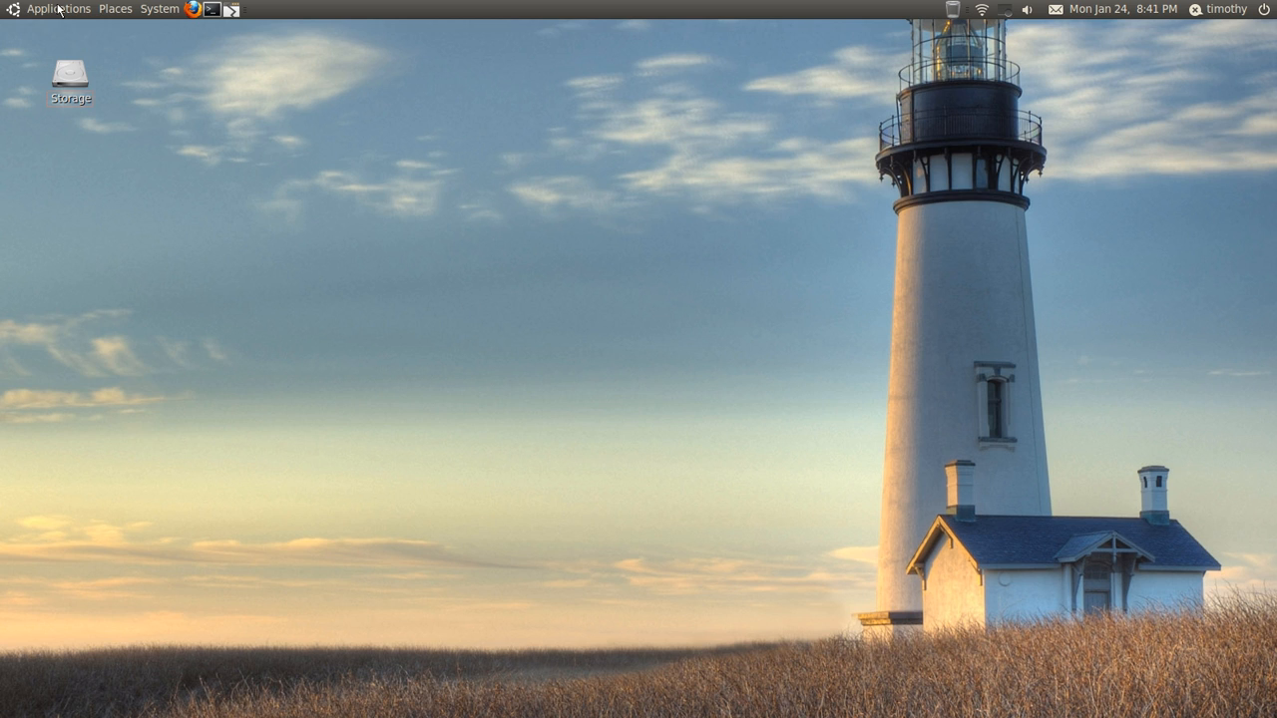
# - Launch Kazam Screencaster from the applications list and position its window on the desktop
pyautogui.click(58, 8)
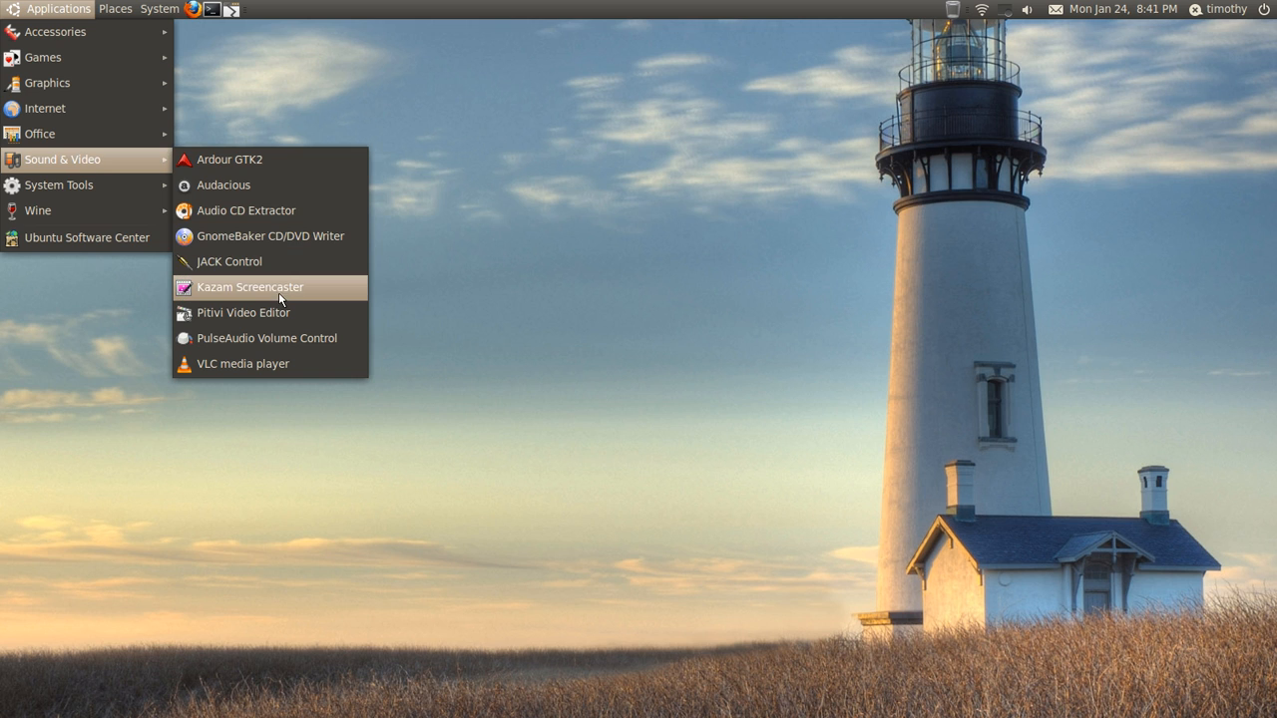
pyautogui.click(251, 287)
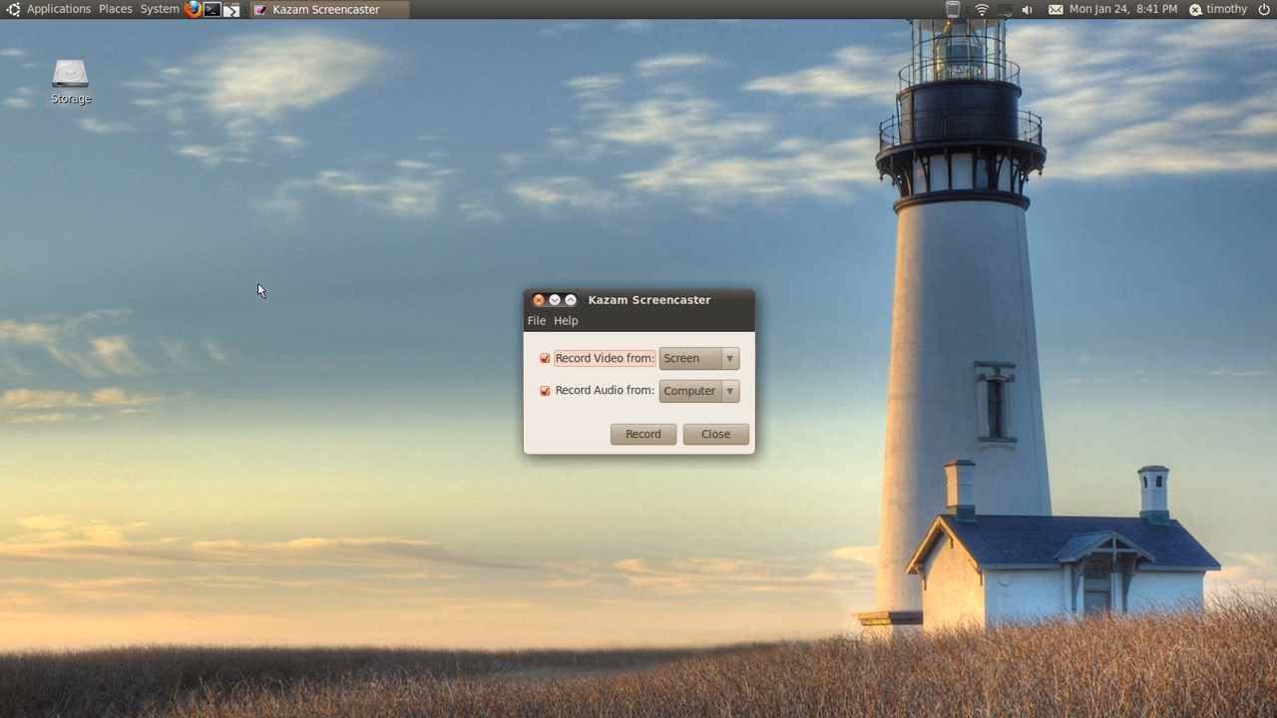
pyautogui.moveTo(646, 299); pyautogui.dragTo(518, 259)
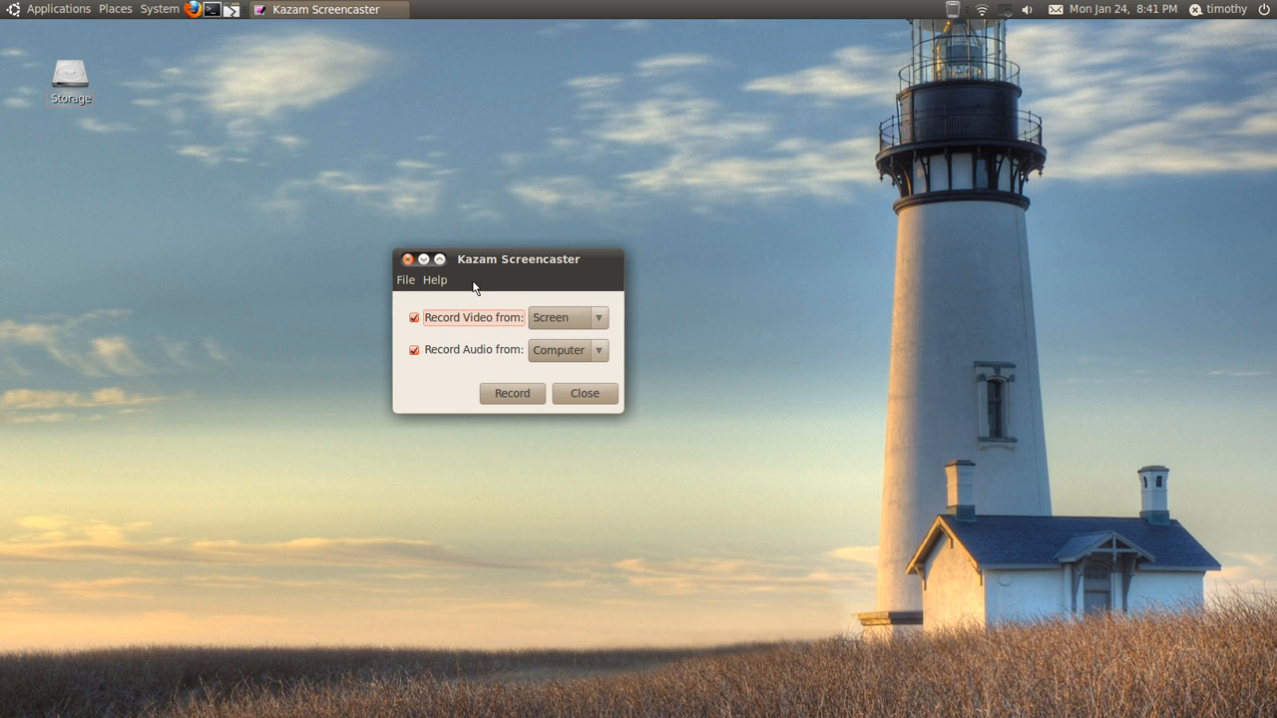
pyautogui.moveTo(485, 267)
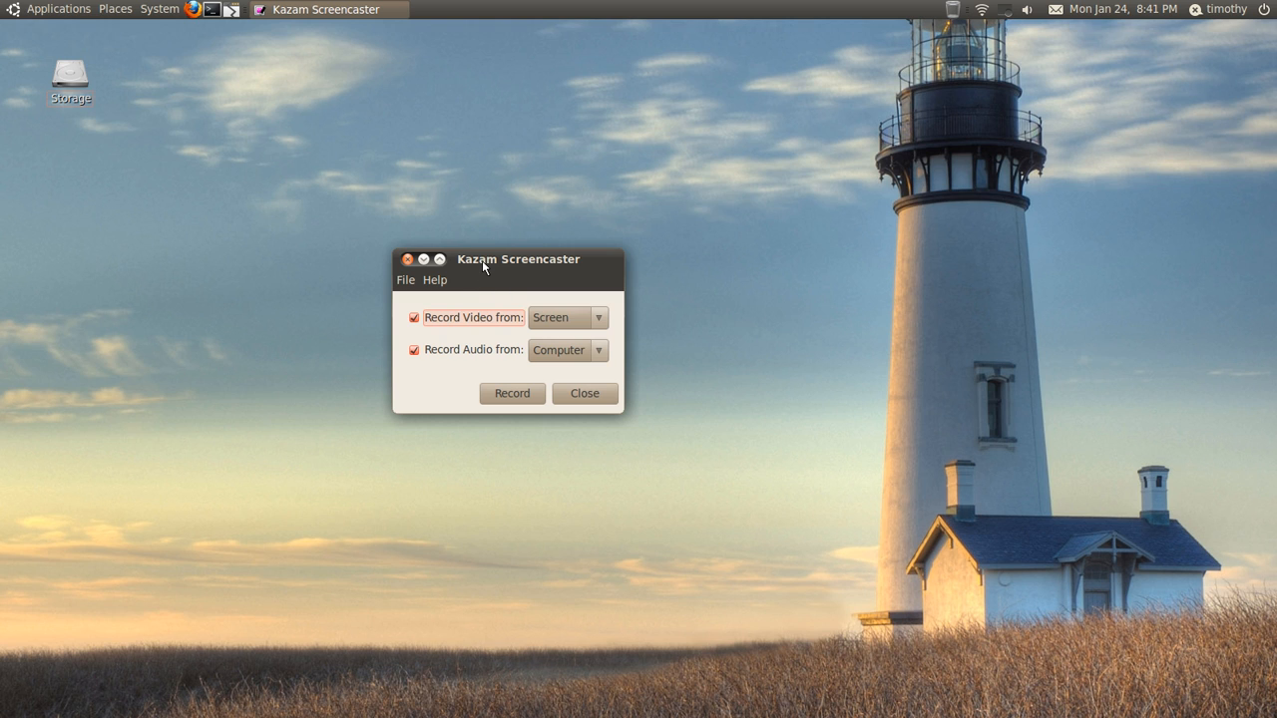
pyautogui.moveTo(488, 264)
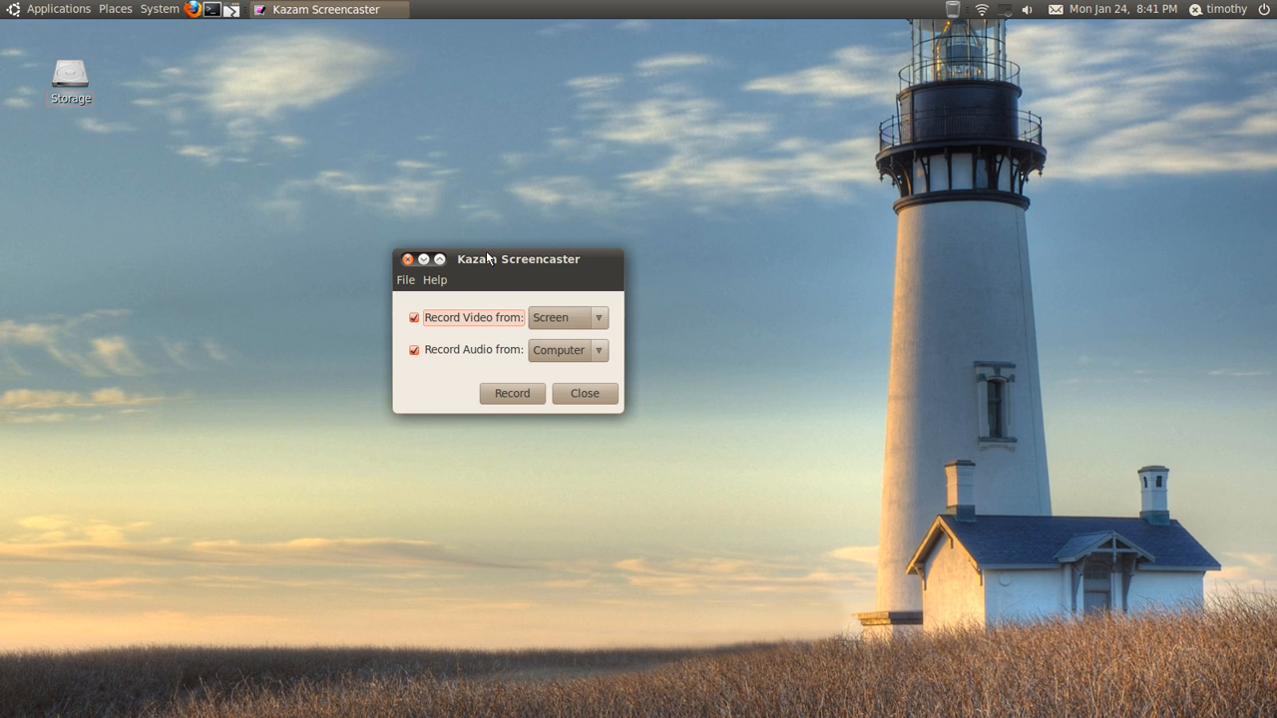
pyautogui.moveTo(489, 269)
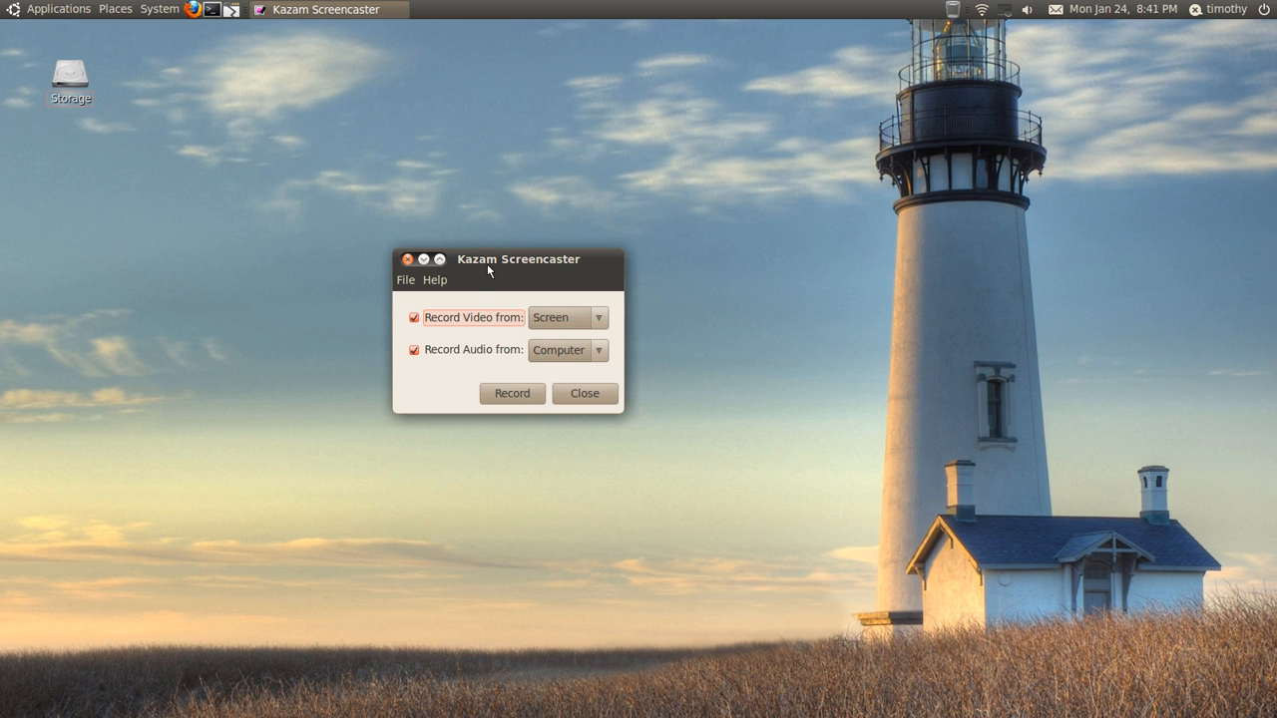
pyautogui.moveTo(491, 268)
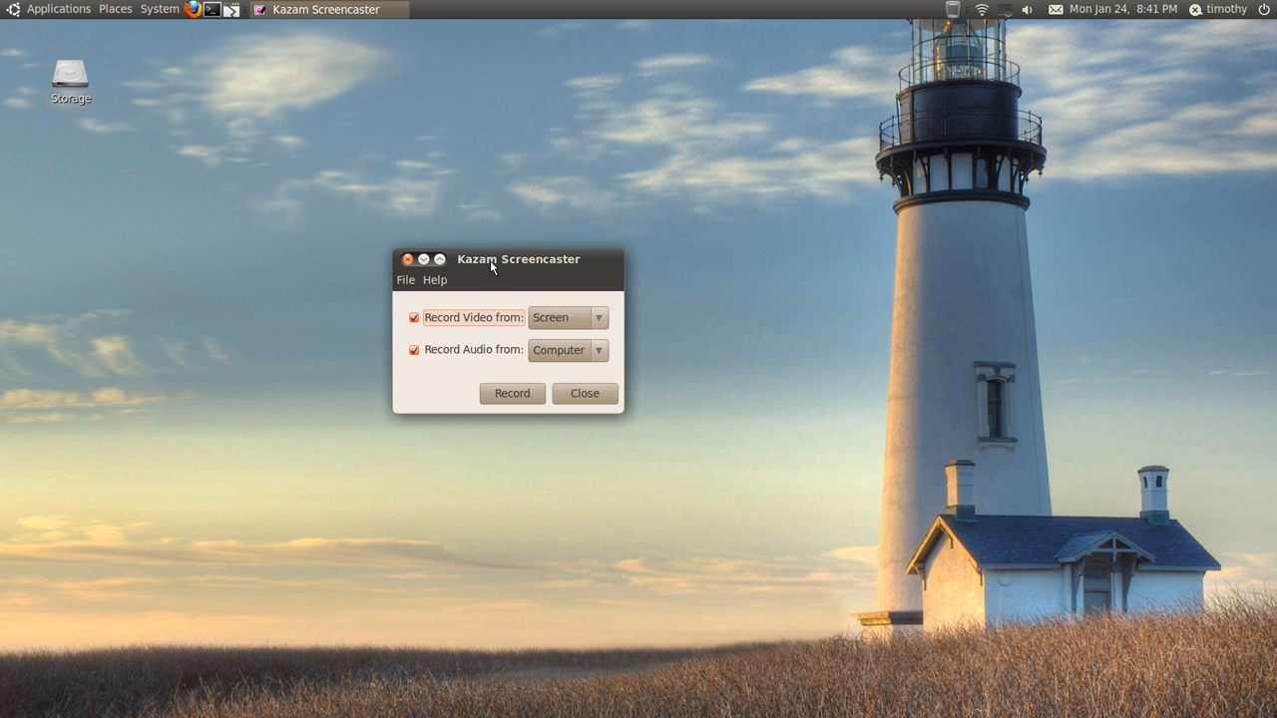
pyautogui.click(1005, 8)
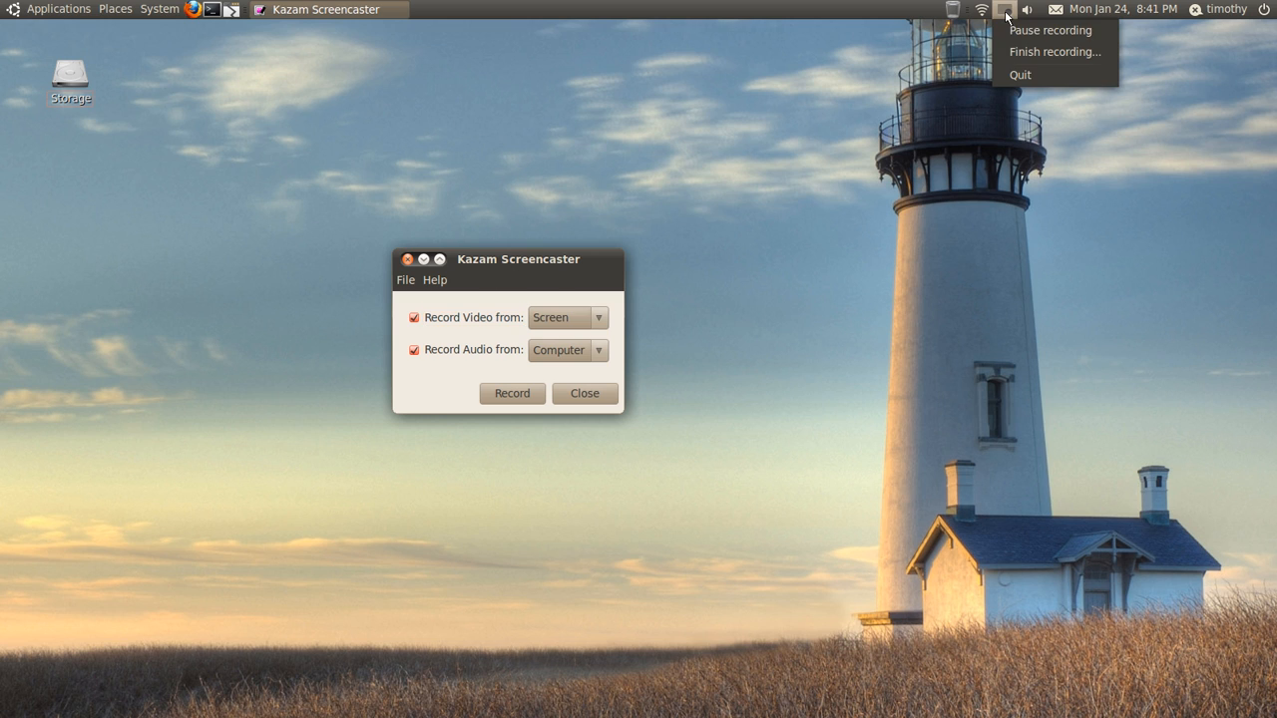
pyautogui.moveTo(1047, 32)
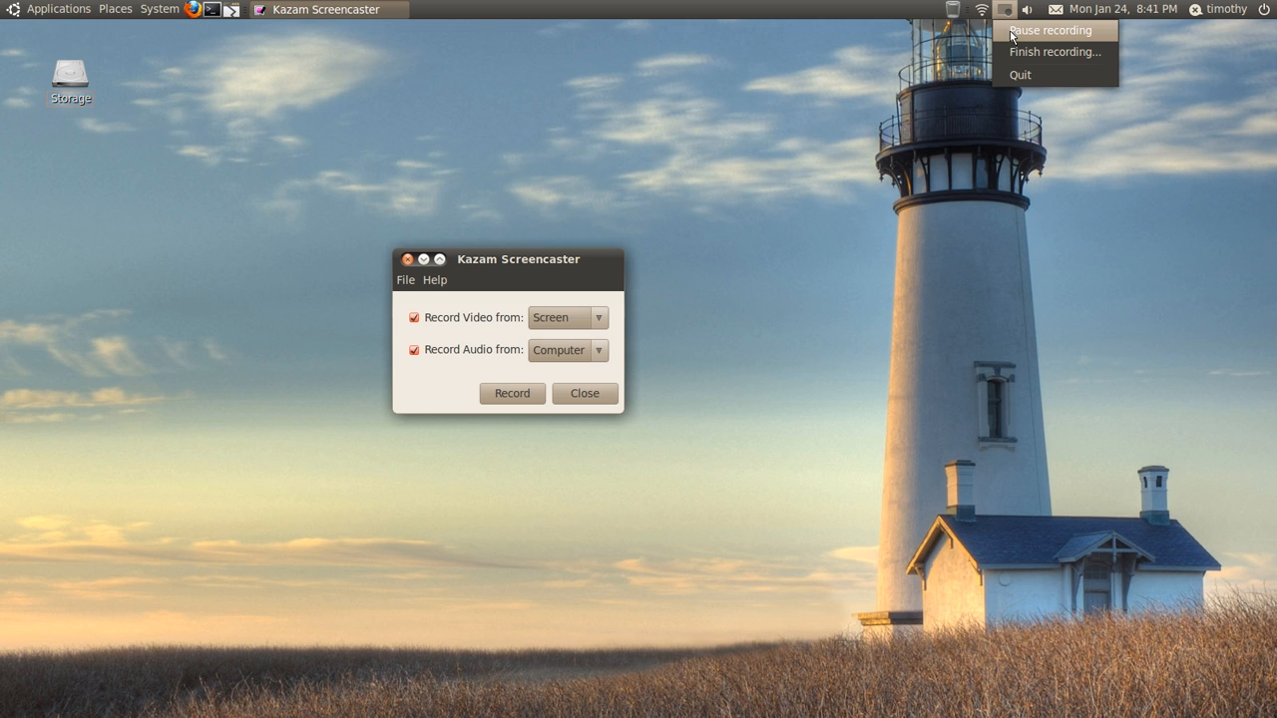
pyautogui.moveTo(1054, 52)
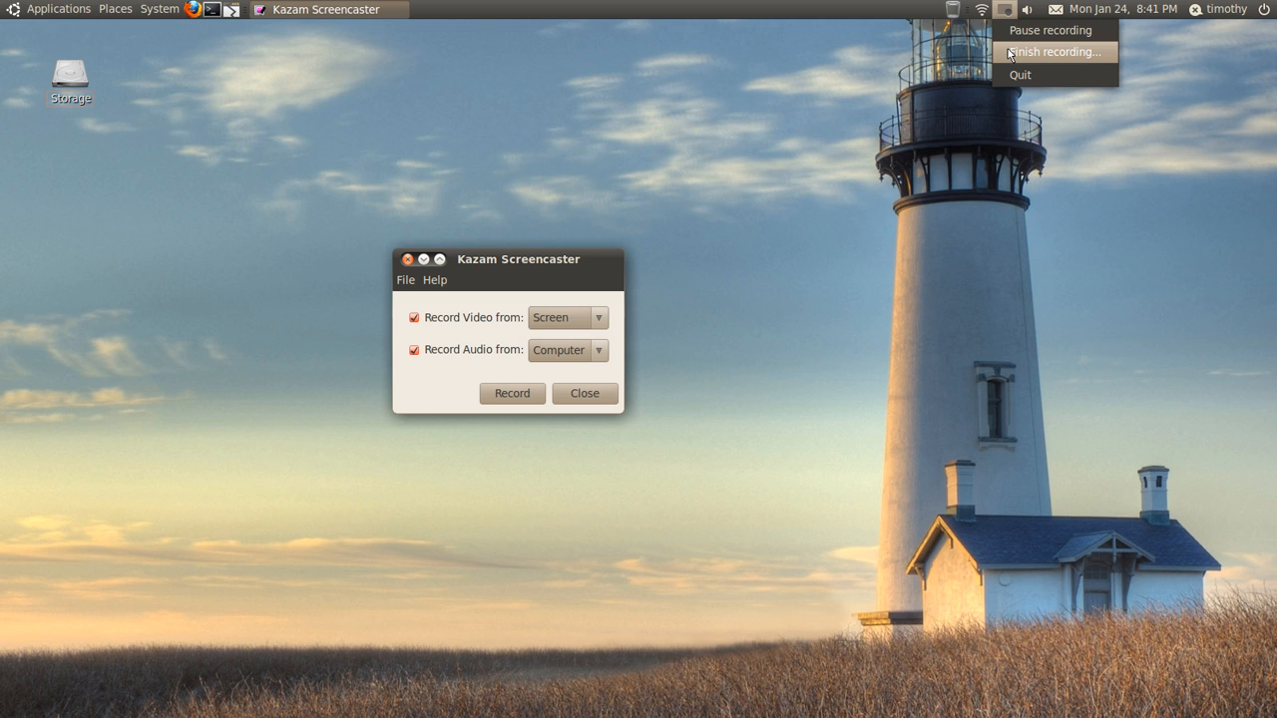
pyautogui.moveTo(670, 391)
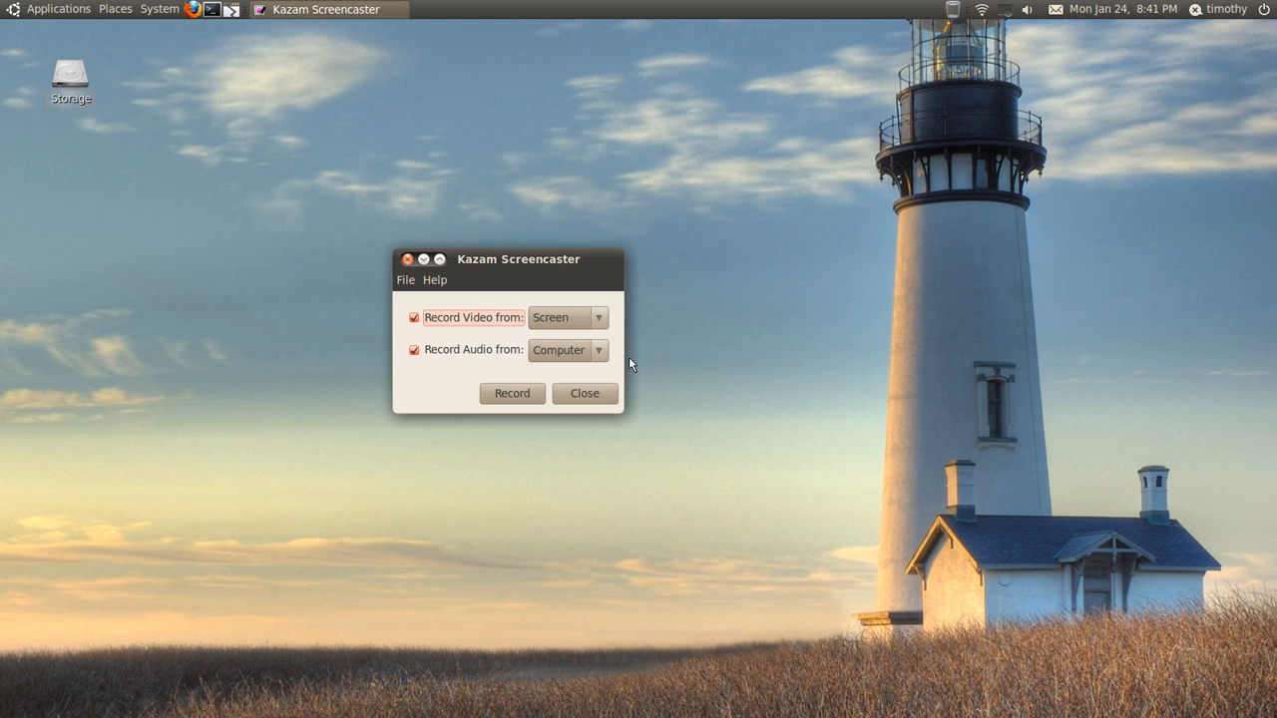
pyautogui.moveTo(587, 373)
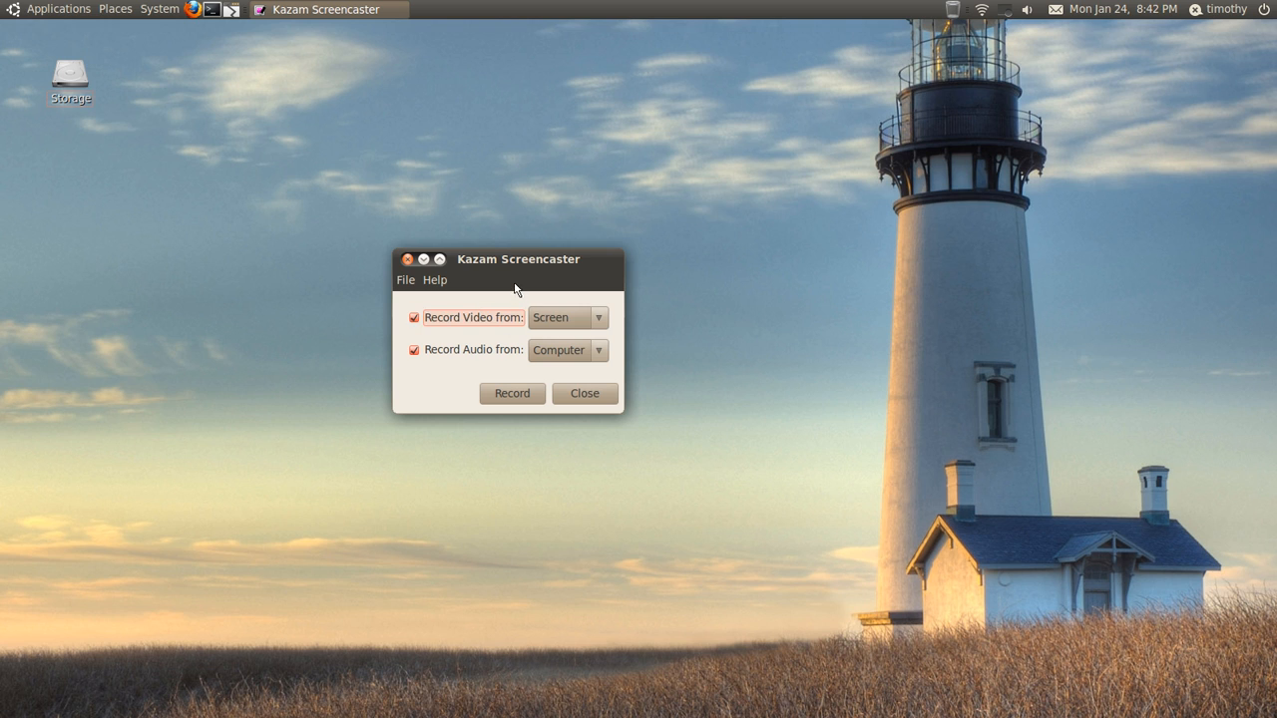
# - Toggle Record Video off and on and re-enable computer audio recording
pyautogui.moveTo(518, 260); pyautogui.dragTo(600, 251)
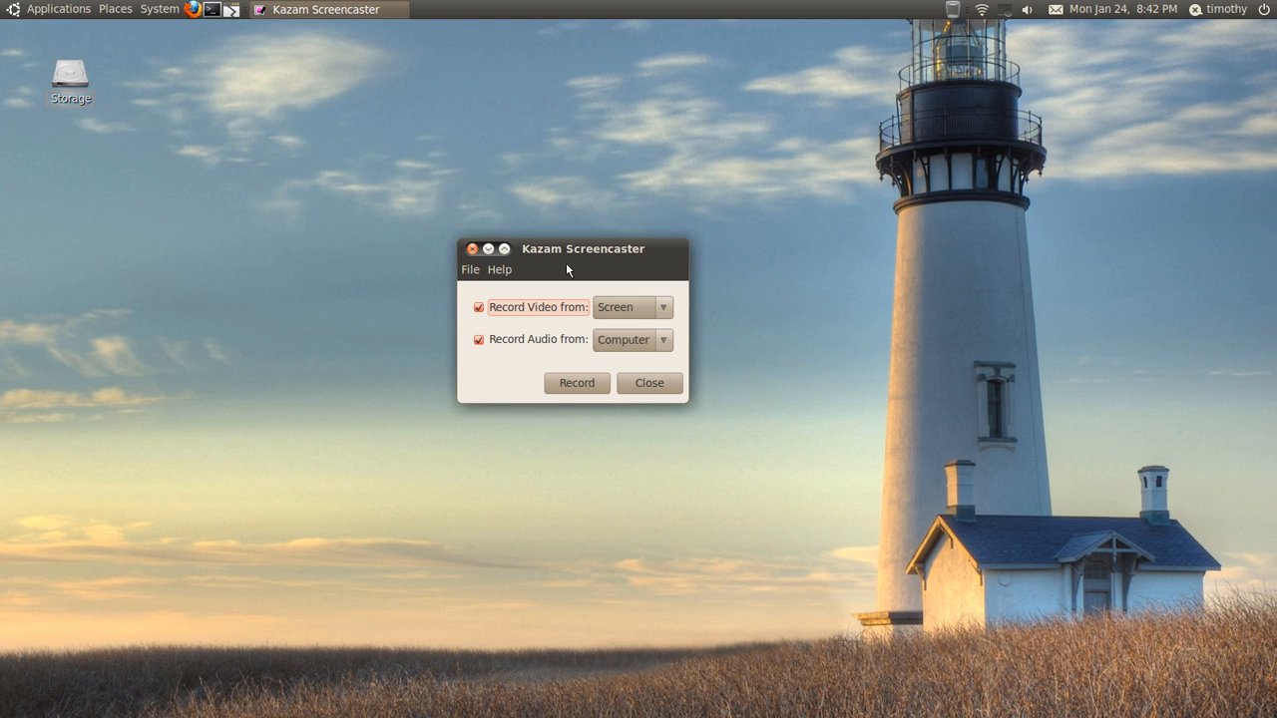
pyautogui.moveTo(633, 307)
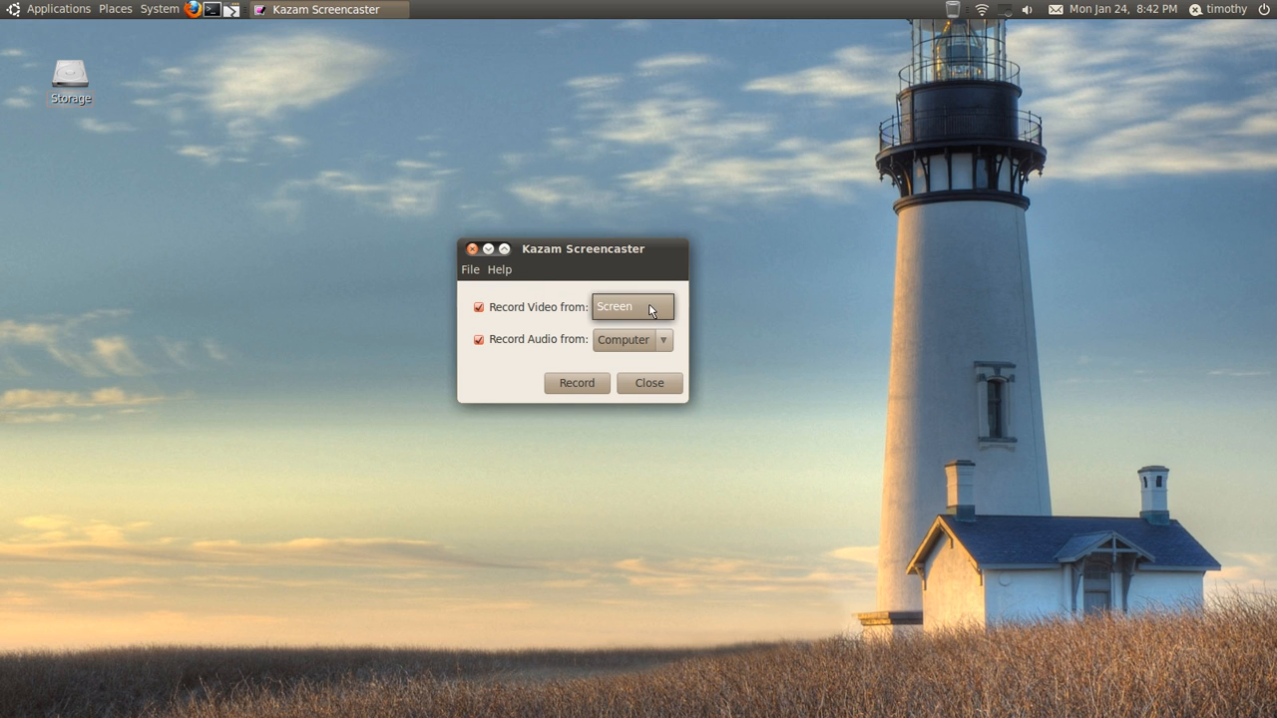
pyautogui.moveTo(635, 308)
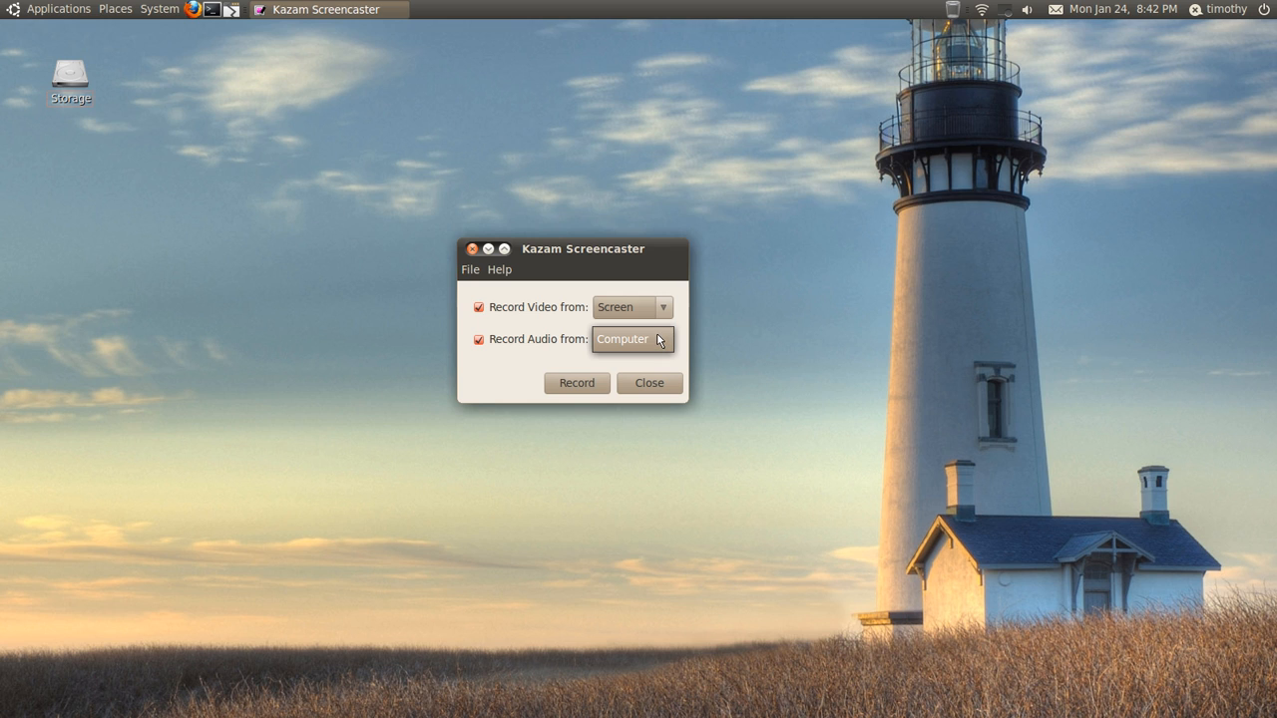
pyautogui.moveTo(519, 333)
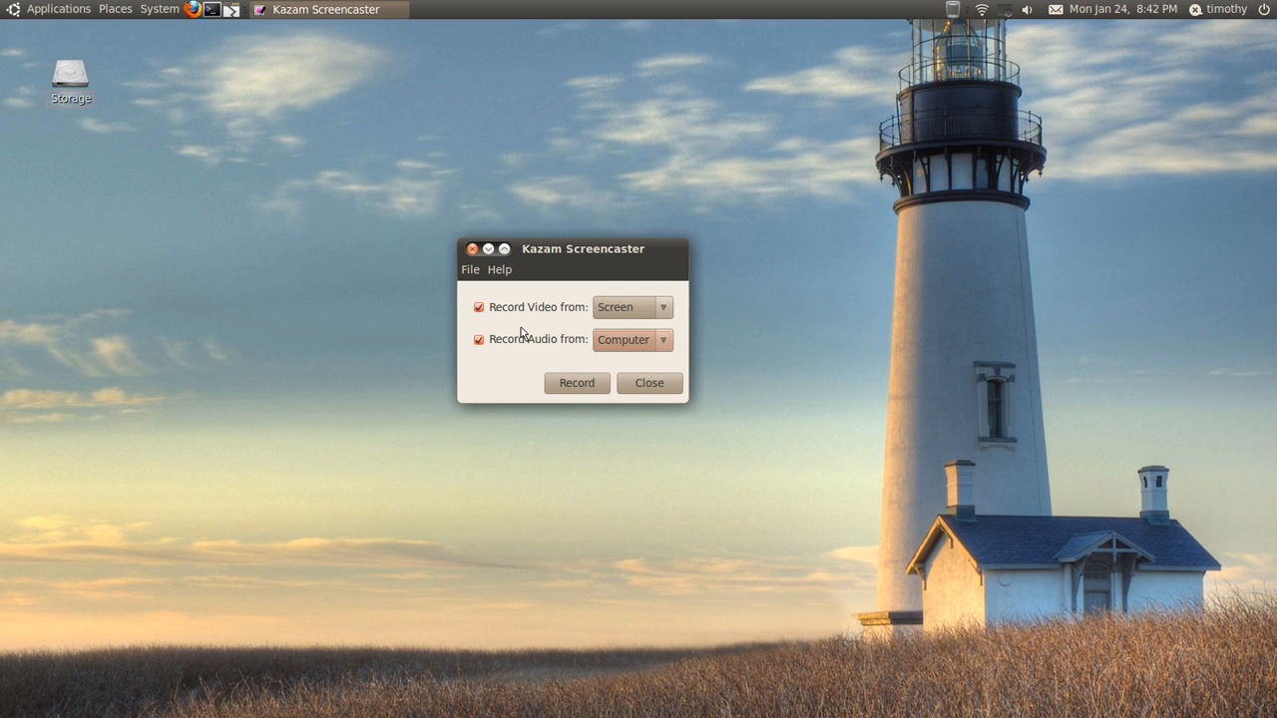
pyautogui.click(479, 307)
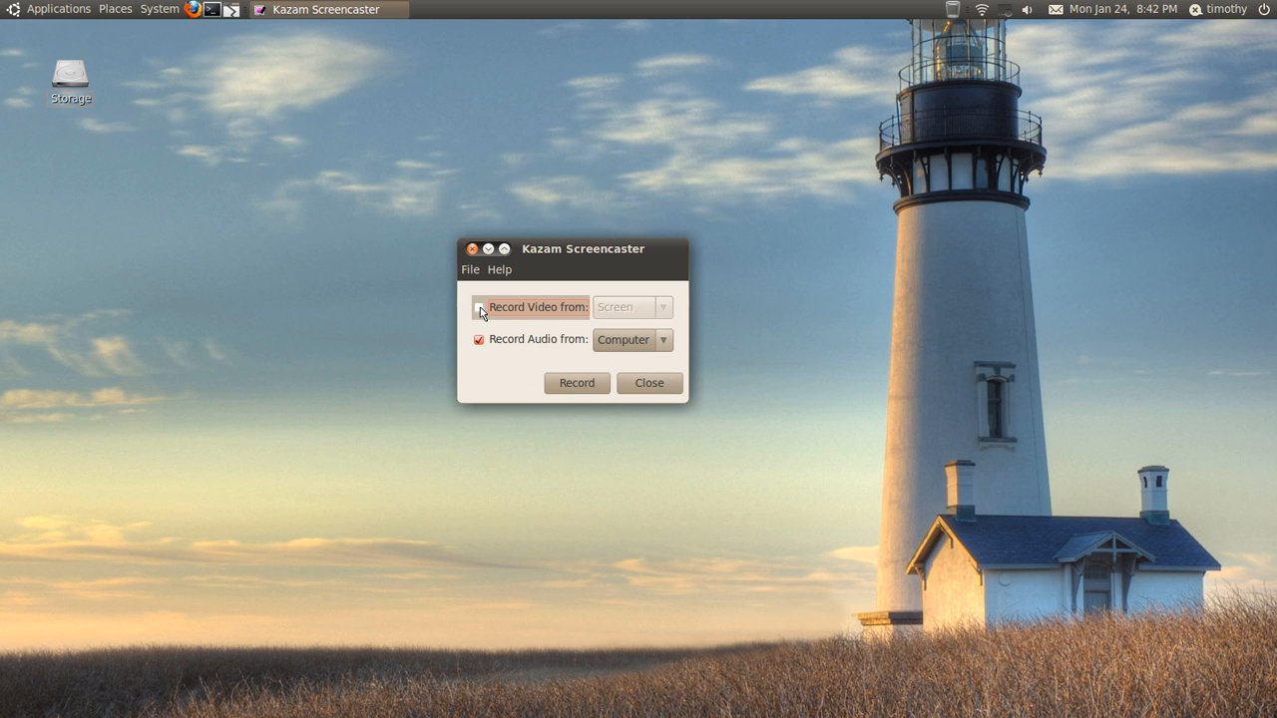
pyautogui.click(479, 308)
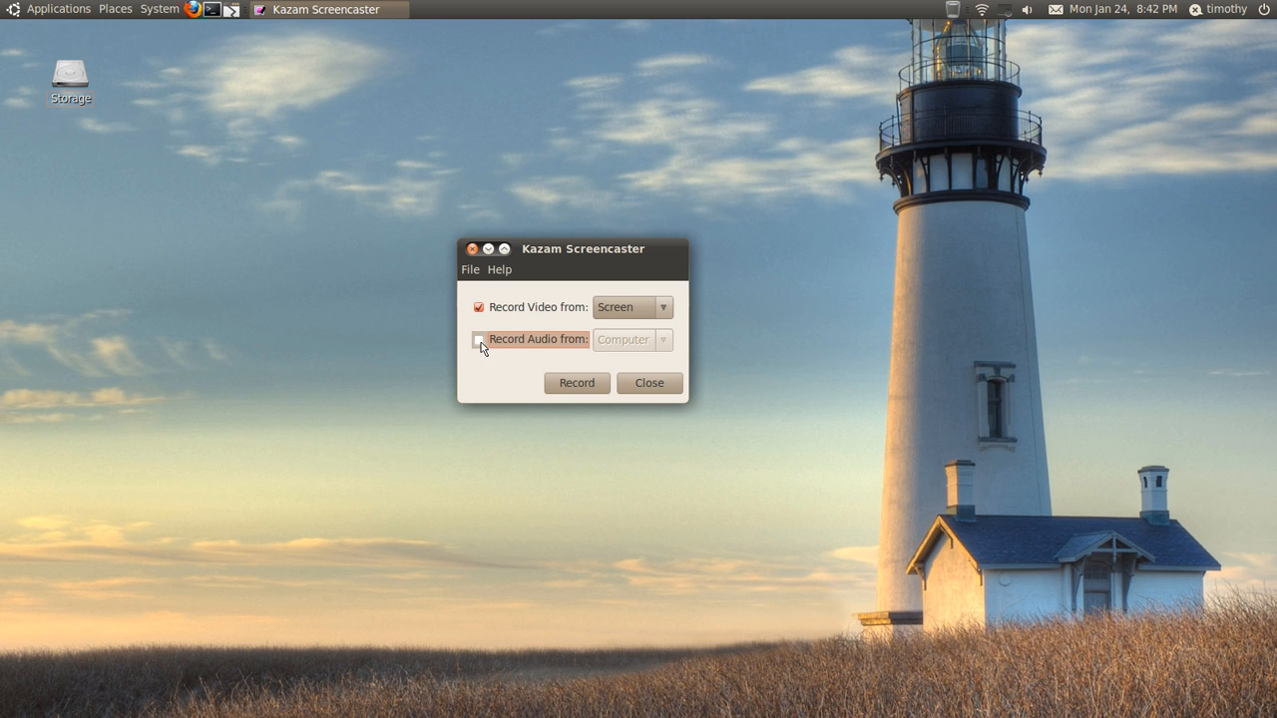
pyautogui.click(469, 269)
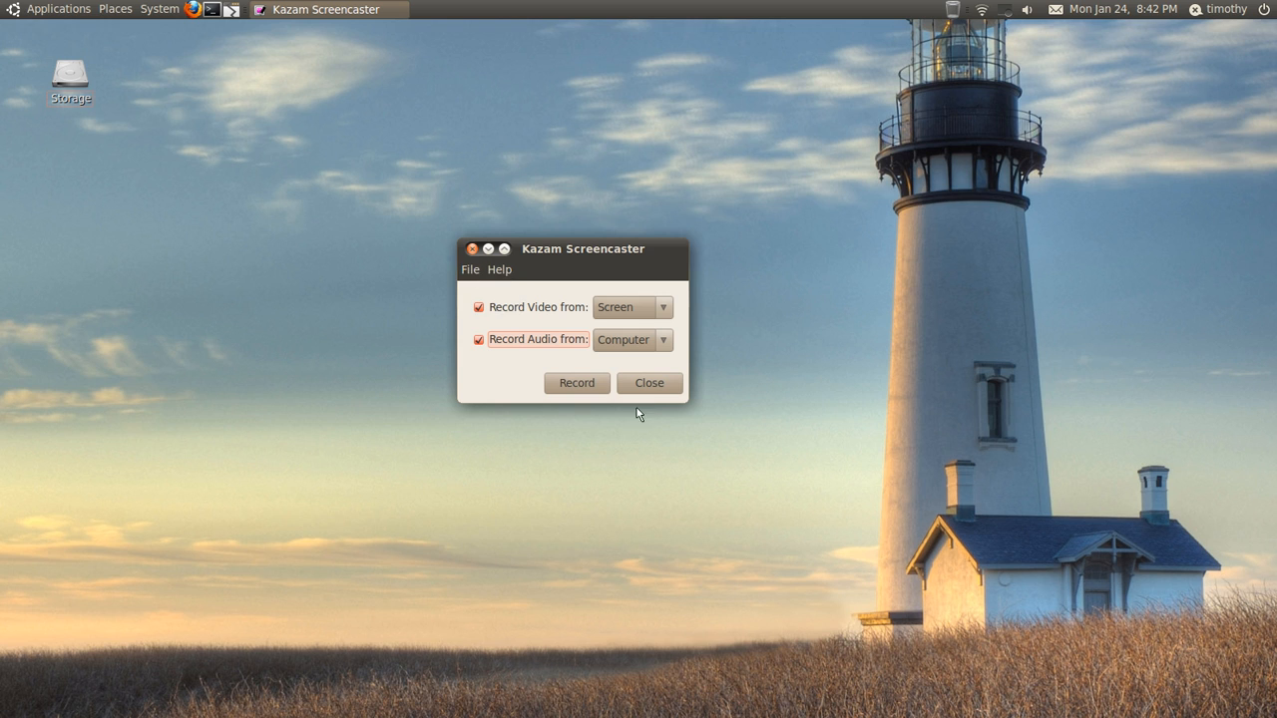
pyautogui.moveTo(499, 269)
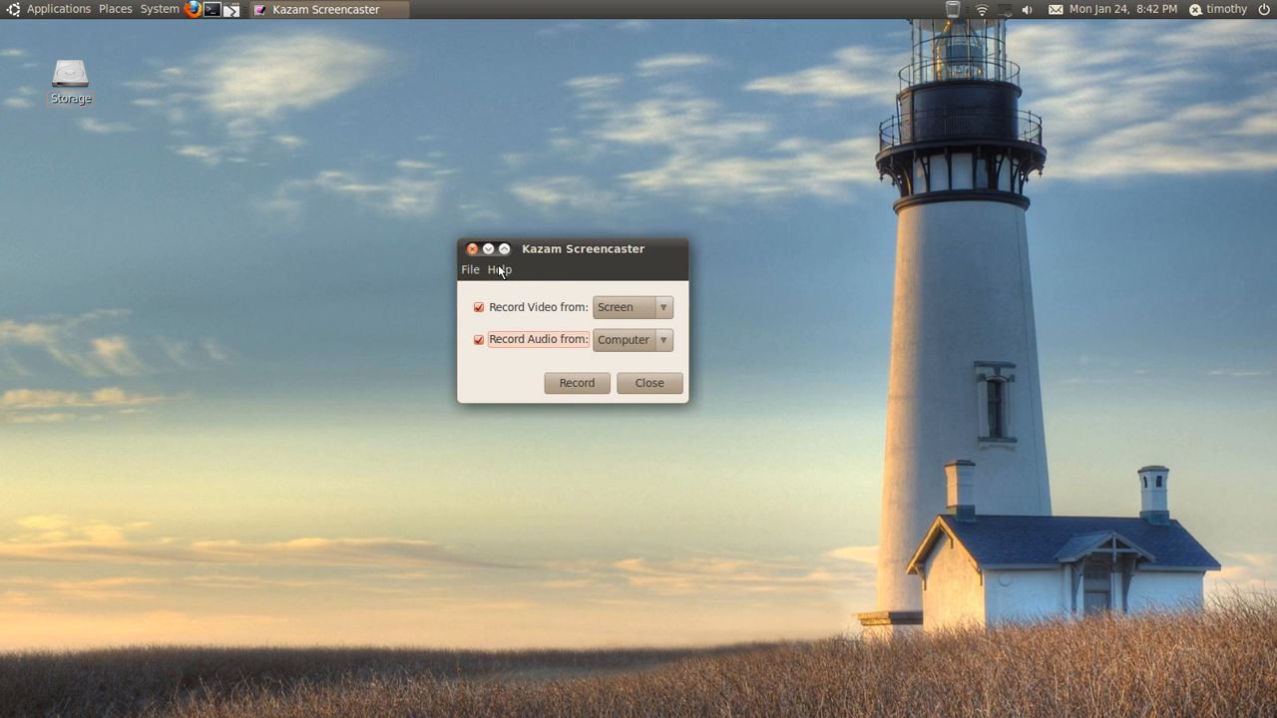
# - View Kazam's About version information and dismiss it
pyautogui.click(496, 270)
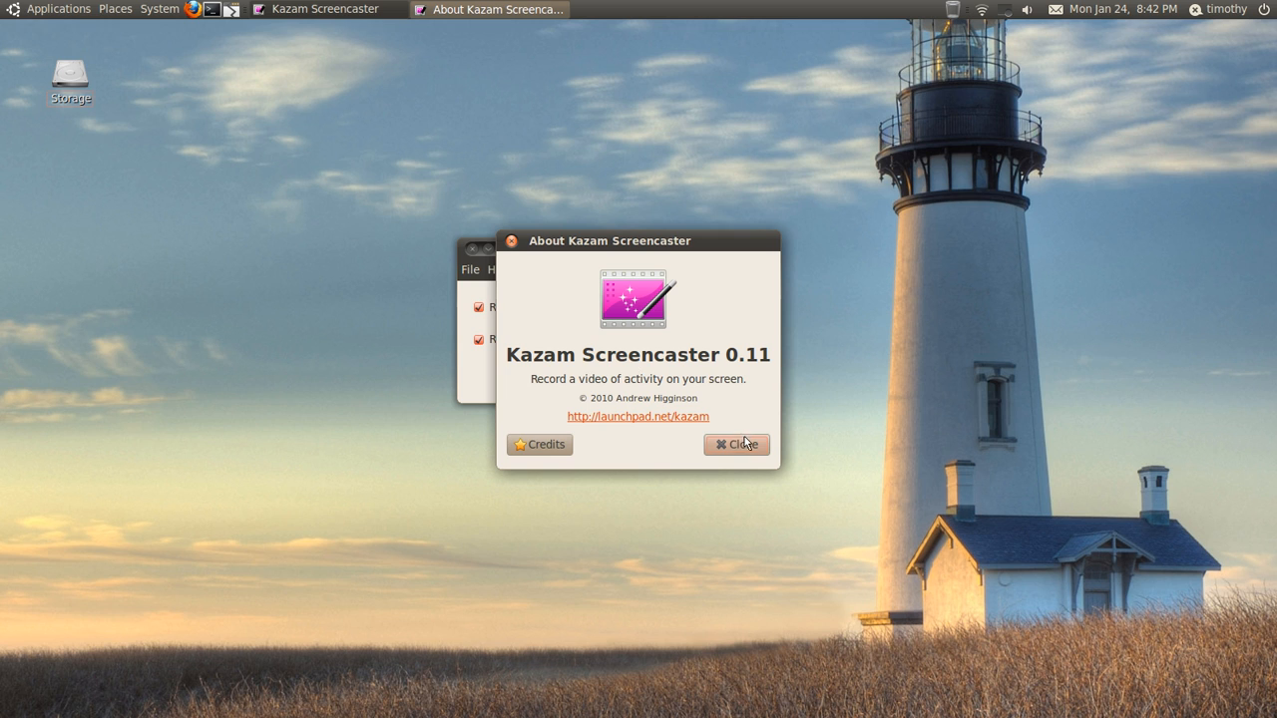
pyautogui.click(736, 443)
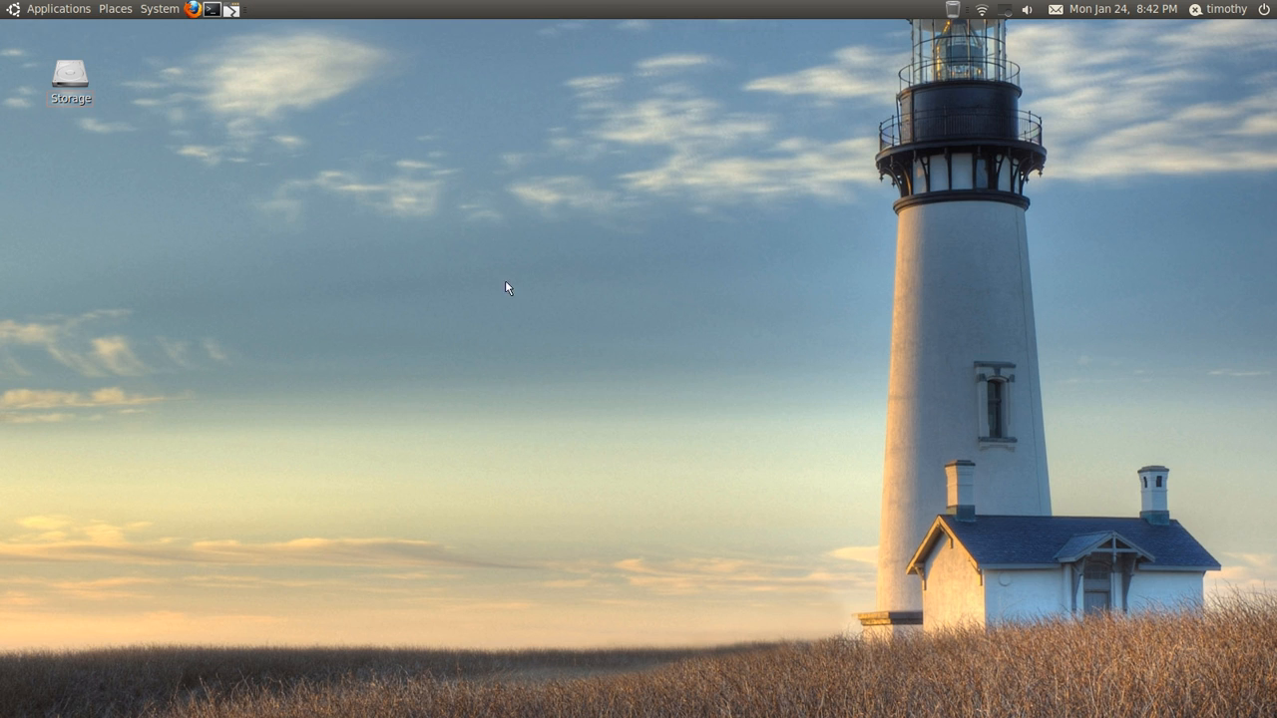
pyautogui.moveTo(379, 206)
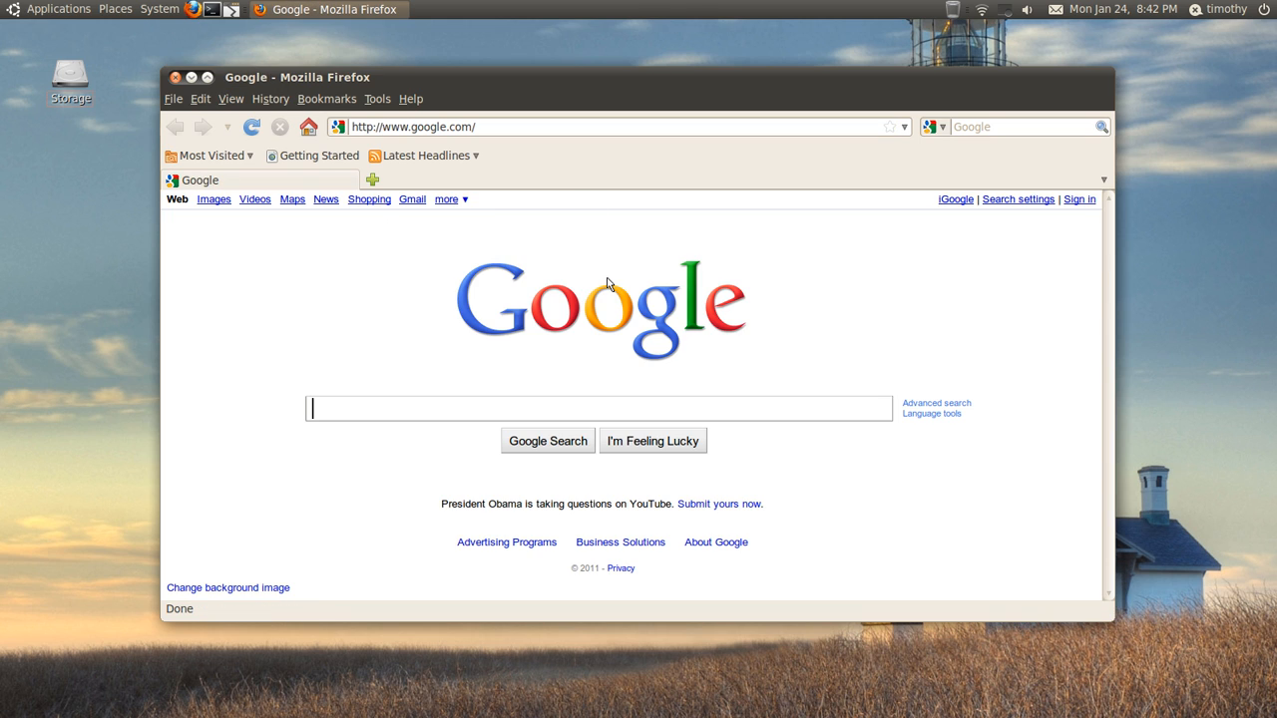
pyautogui.moveTo(371, 274)
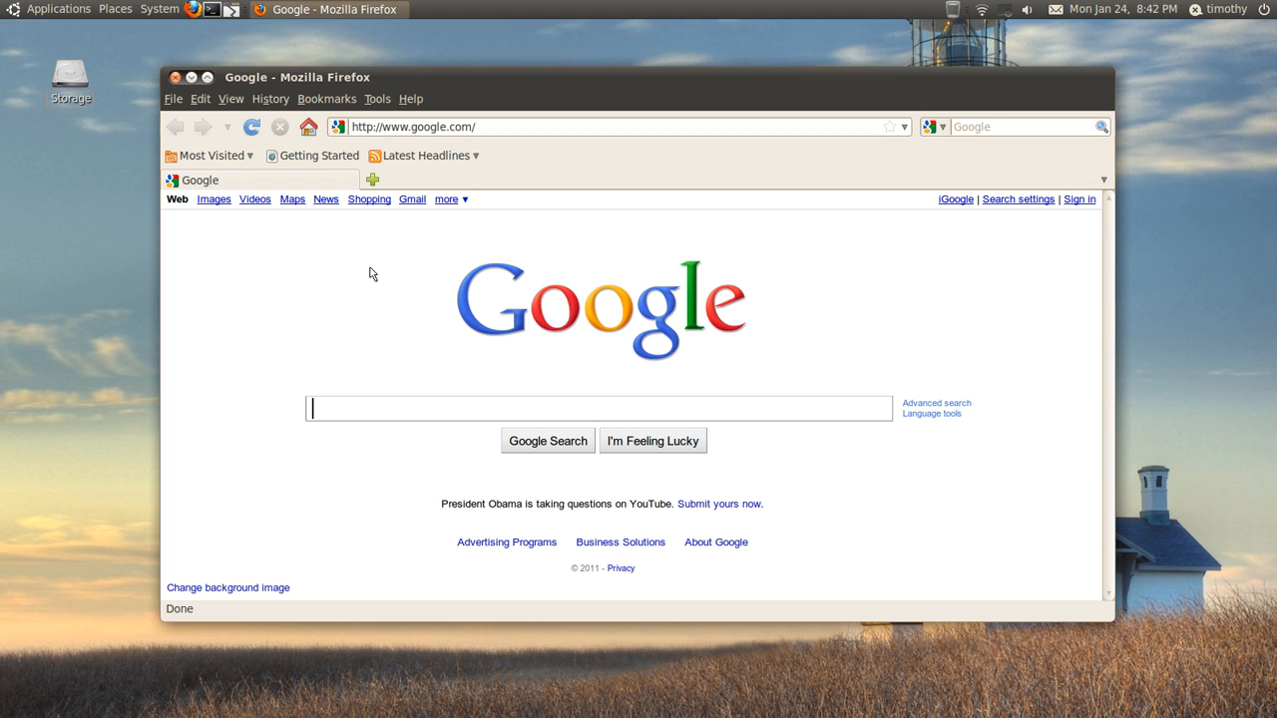
# - Search Google for 'kazam screencaster' and choose the Kazam Screencaster in Launchpad result
pyautogui.write('k')
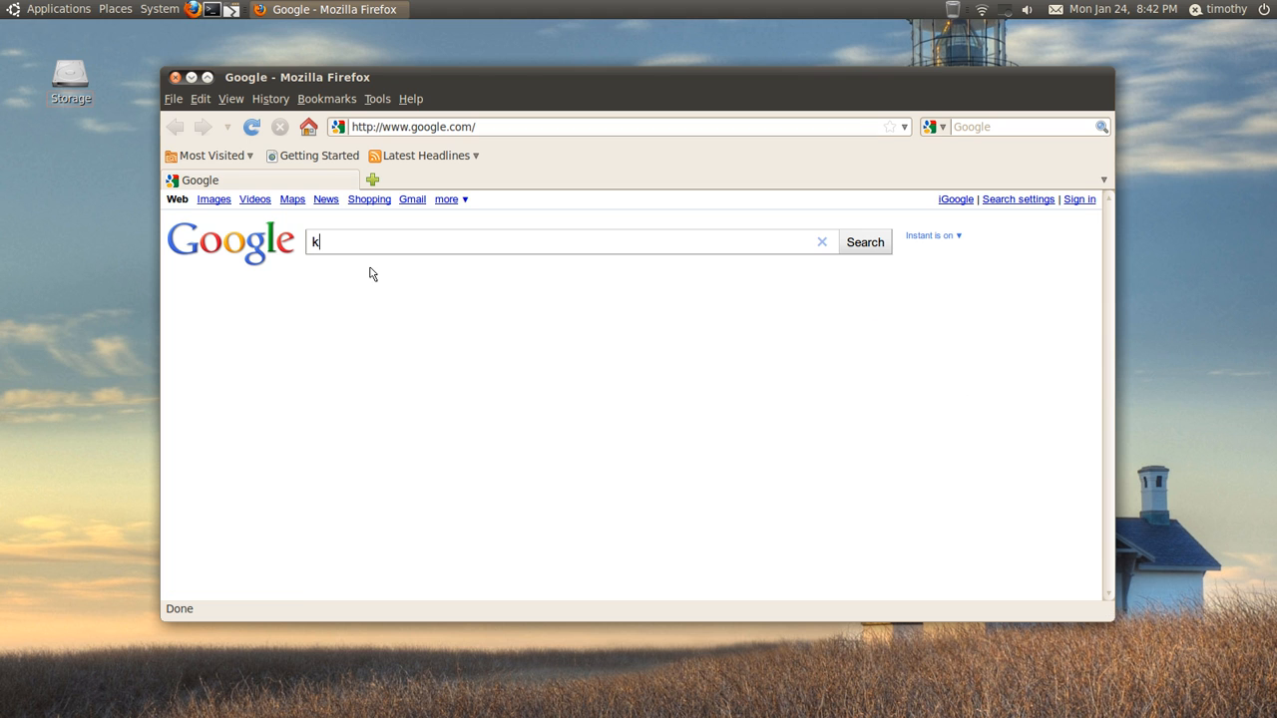
pyautogui.write('azam')
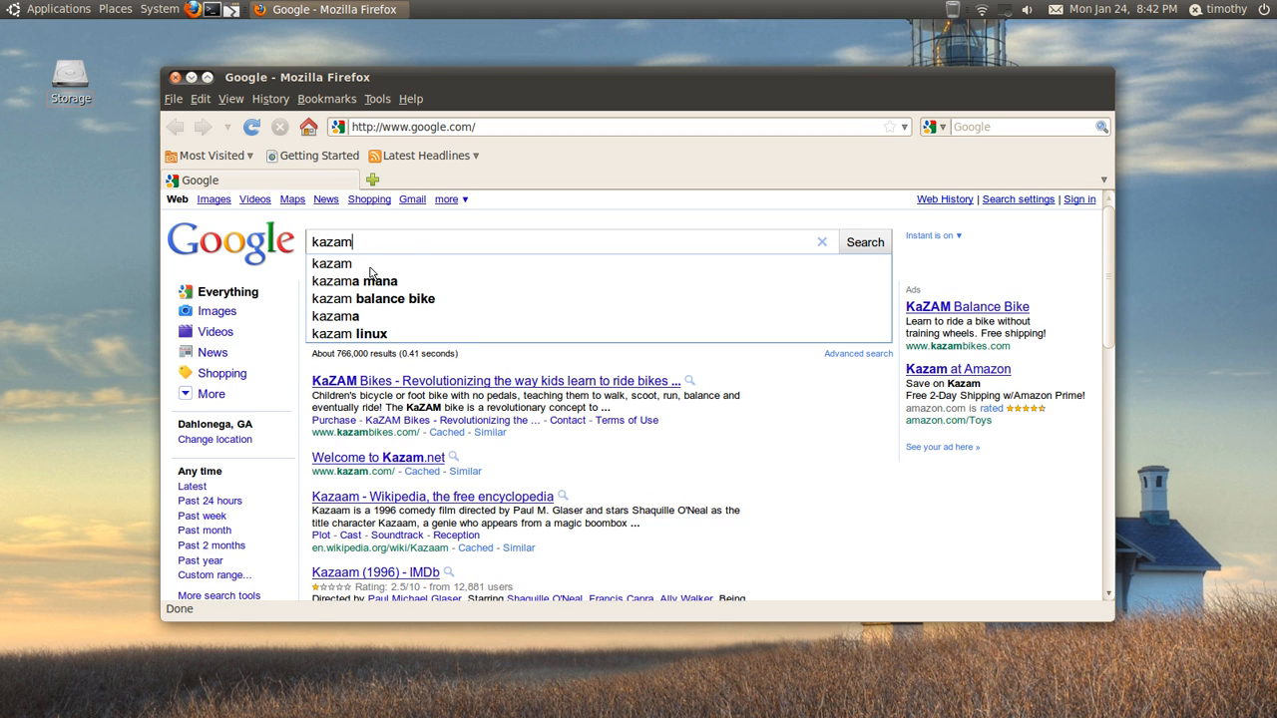
pyautogui.write('screencaster')
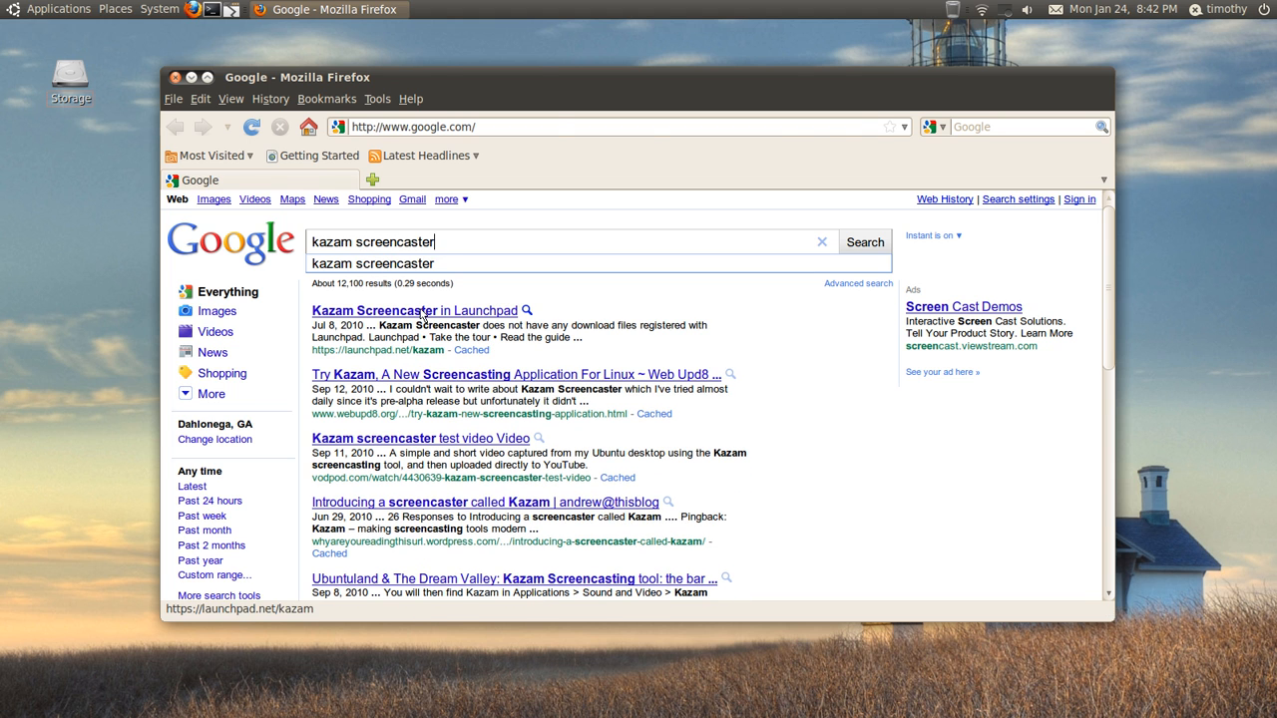
pyautogui.click(415, 311)
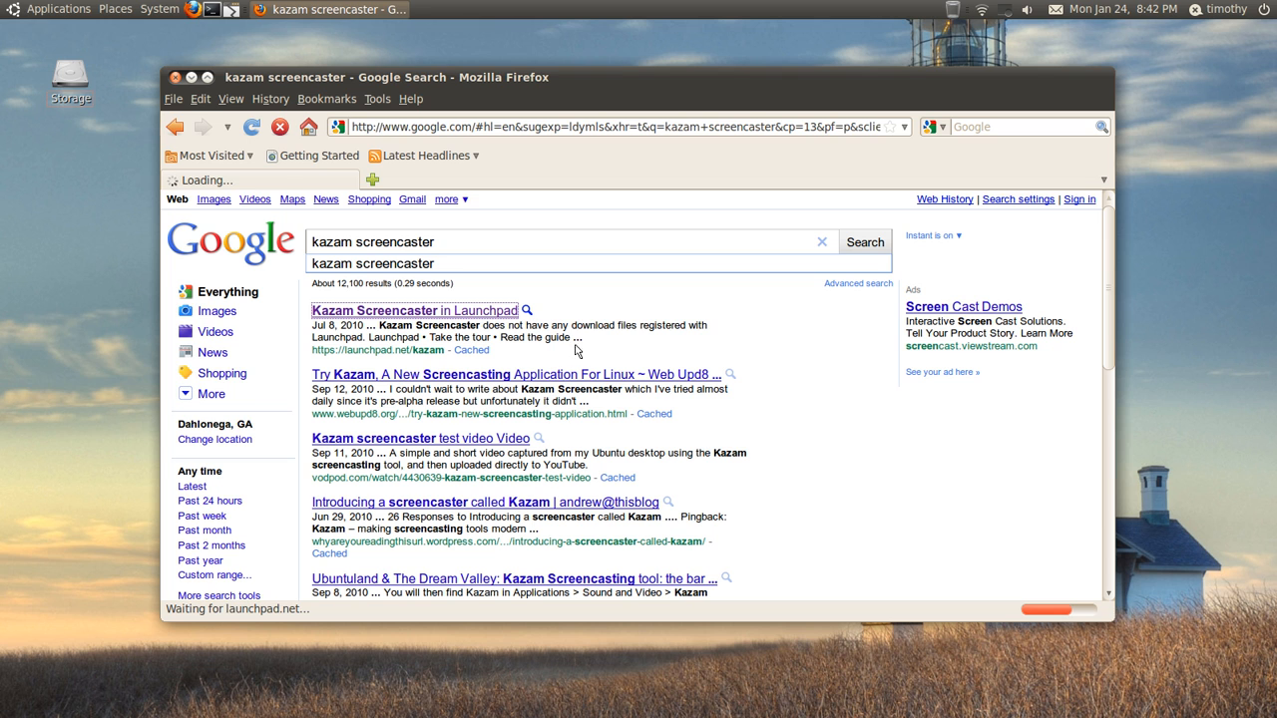
pyautogui.click(409, 312)
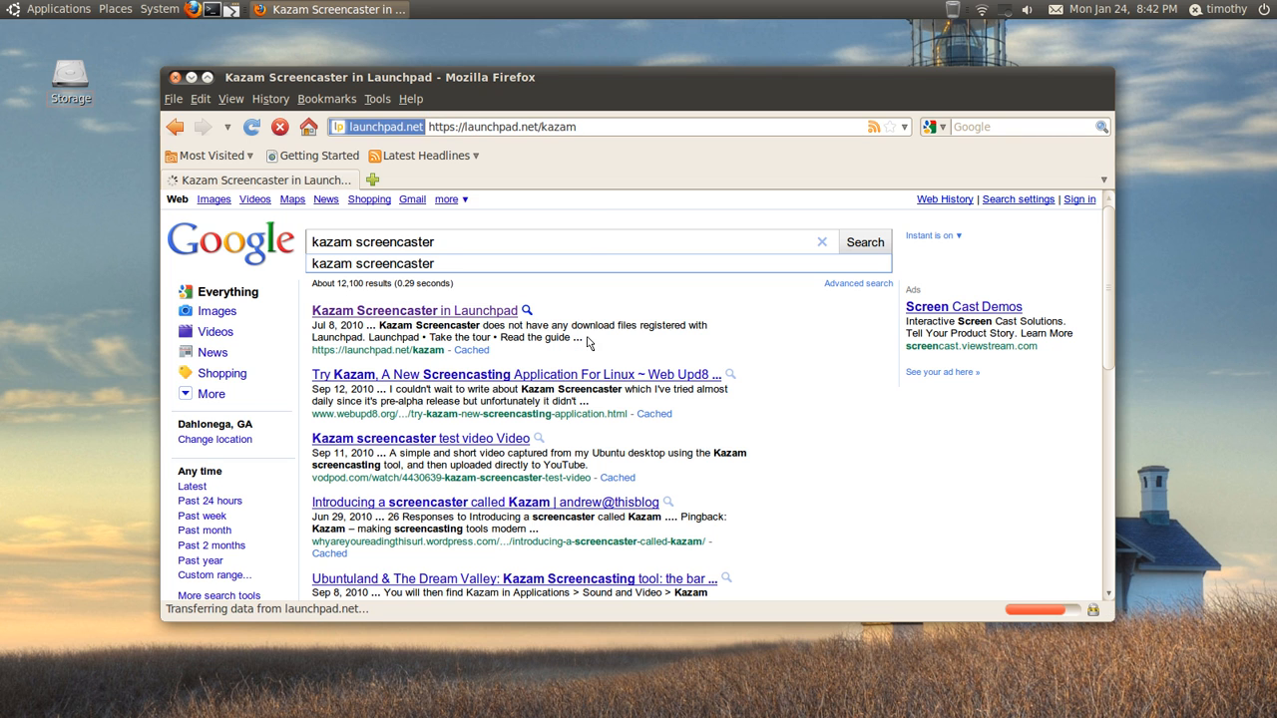
# - Scroll down and up through the Kazam project overview on launchpad.net/kazam
pyautogui.click(409, 312)
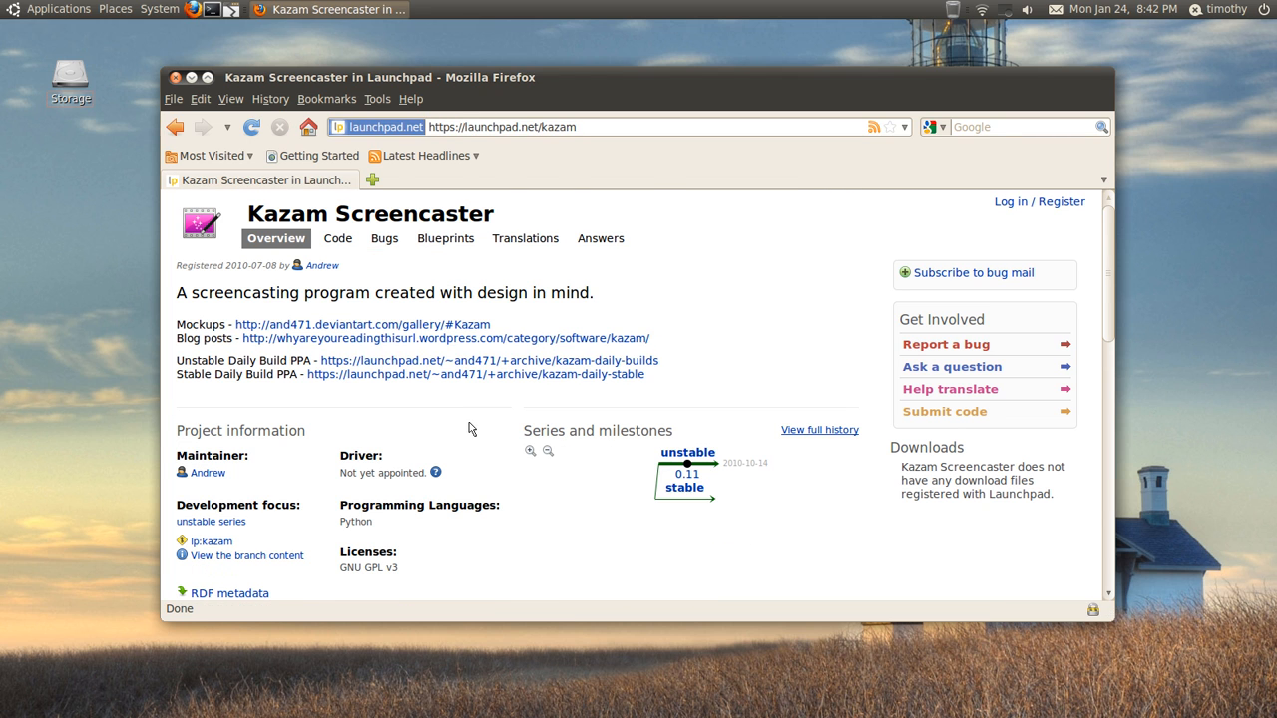
pyautogui.scroll(-3)
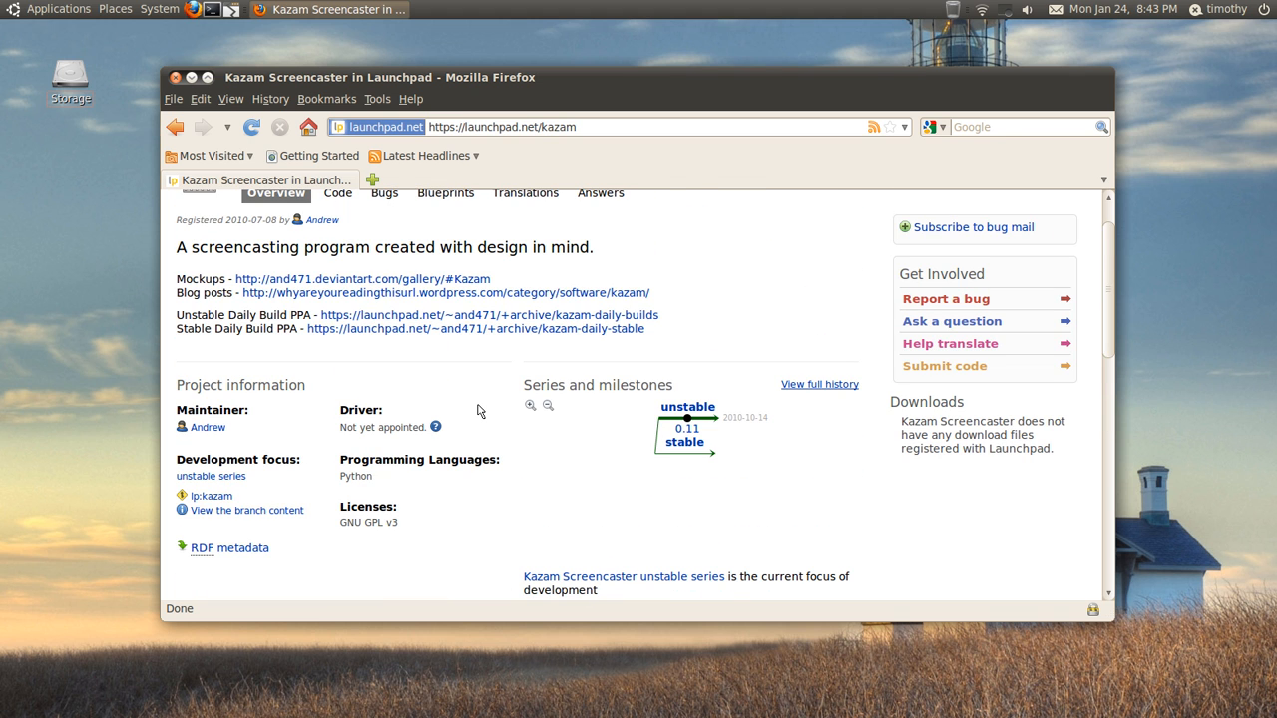
pyautogui.scroll(3)
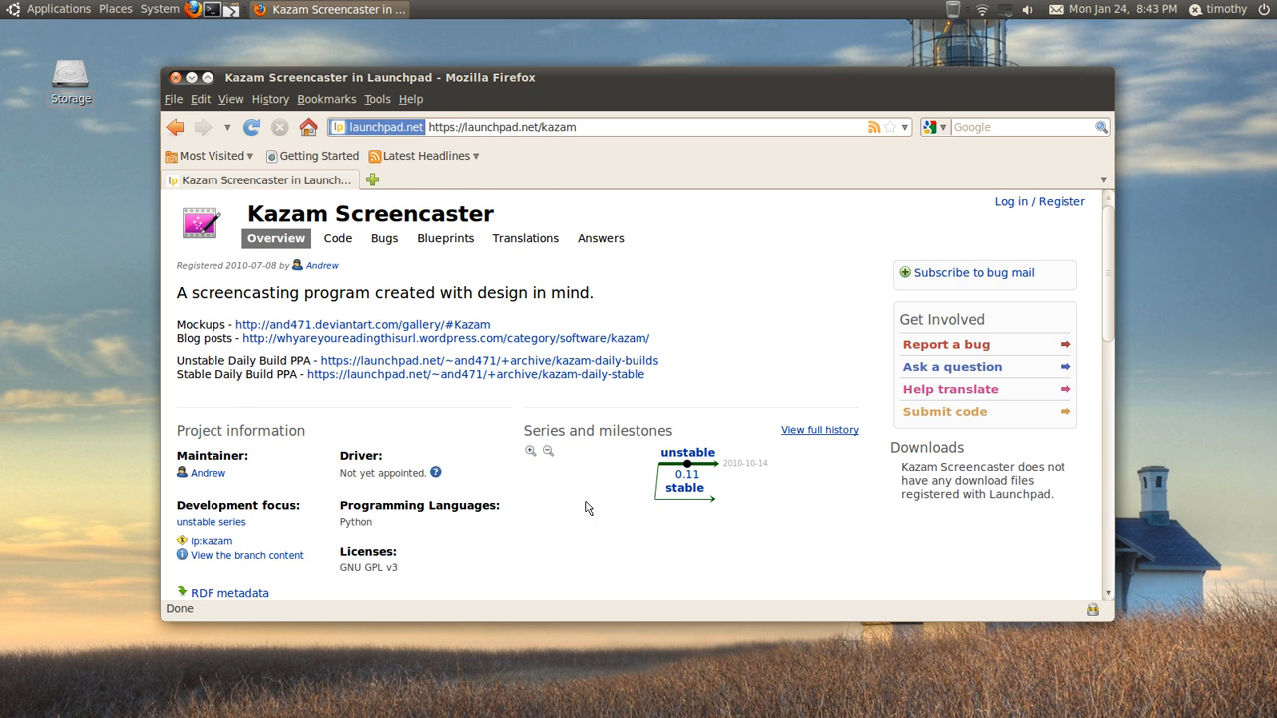
pyautogui.scroll(-3)
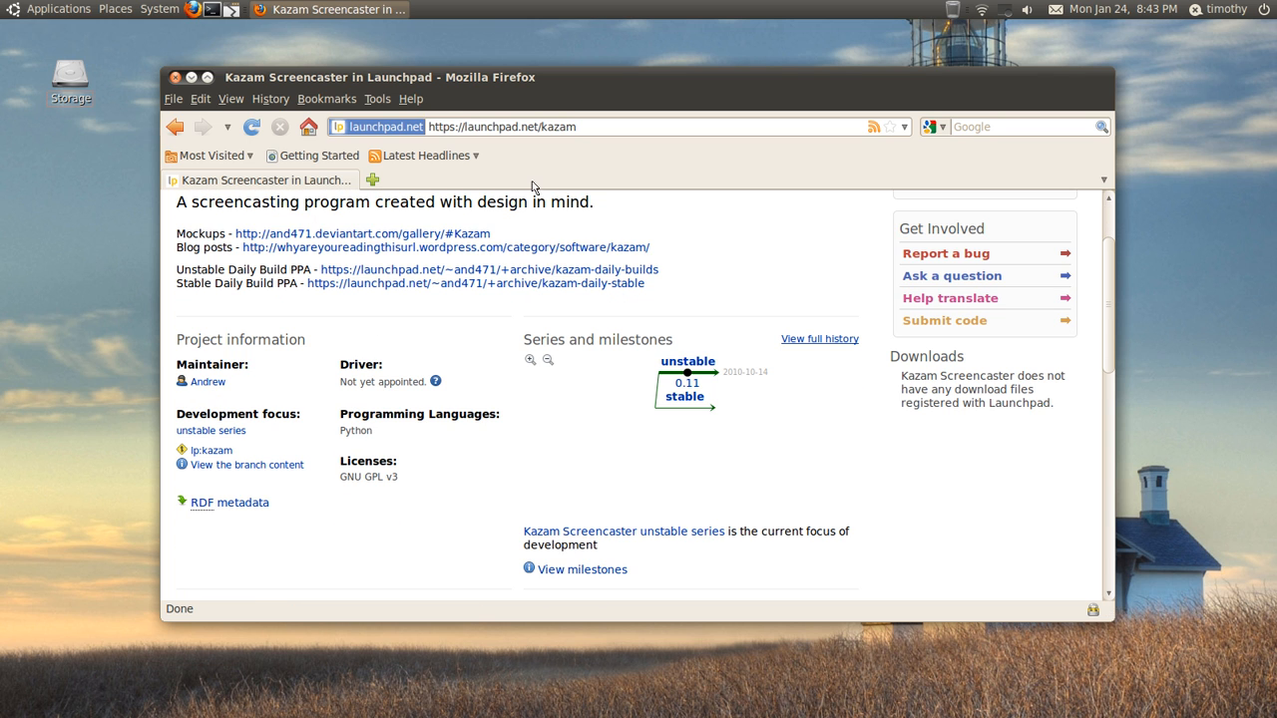
pyautogui.moveTo(517, 80)
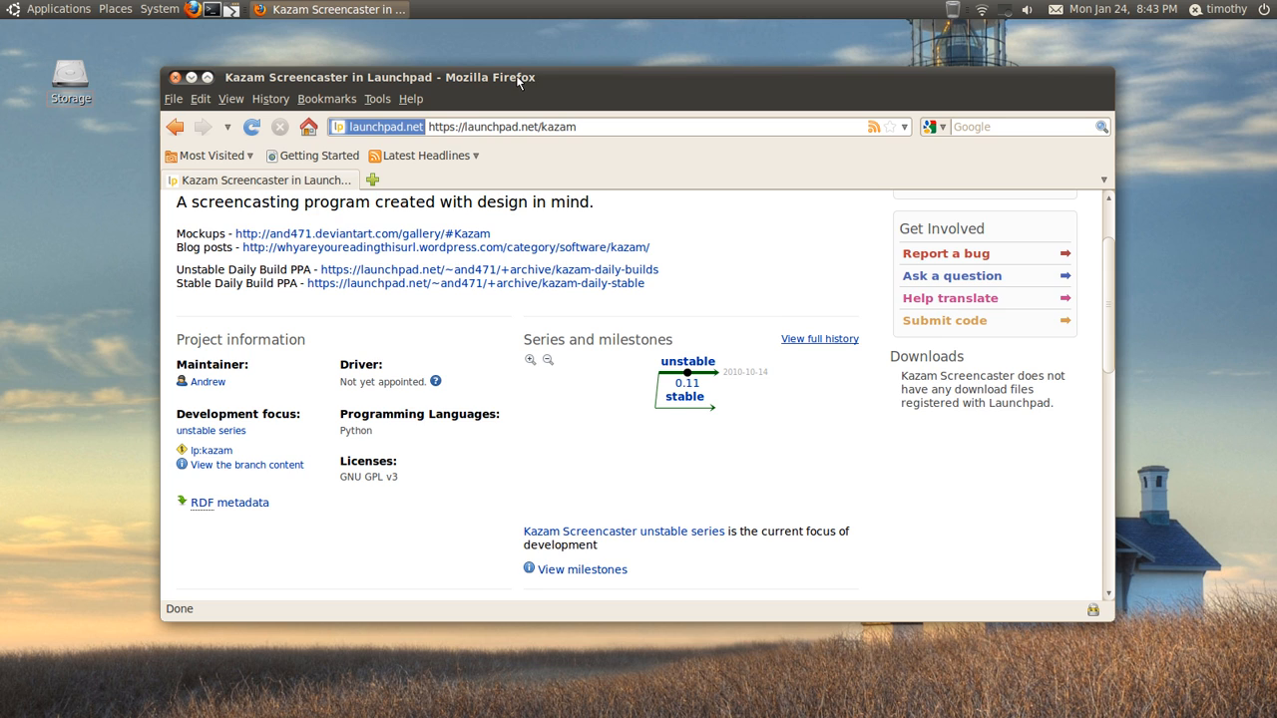